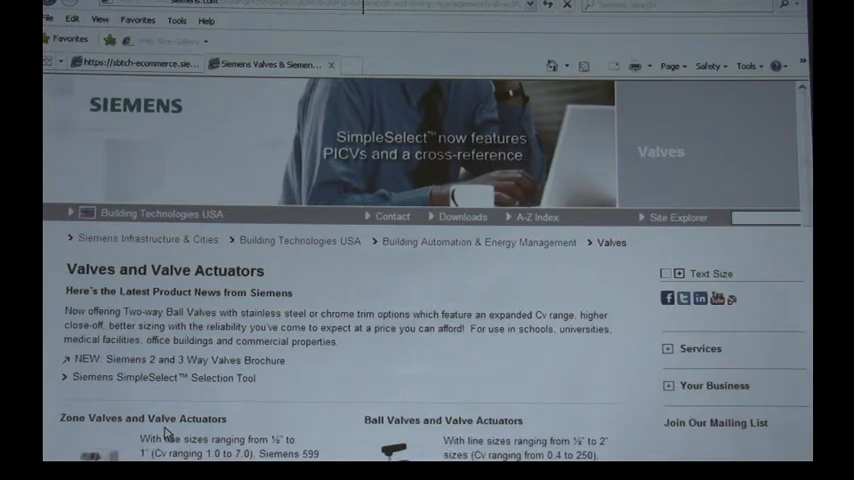
- Scroll through the Internet Explorer page to find the Quick Links
scroll(down, 3)
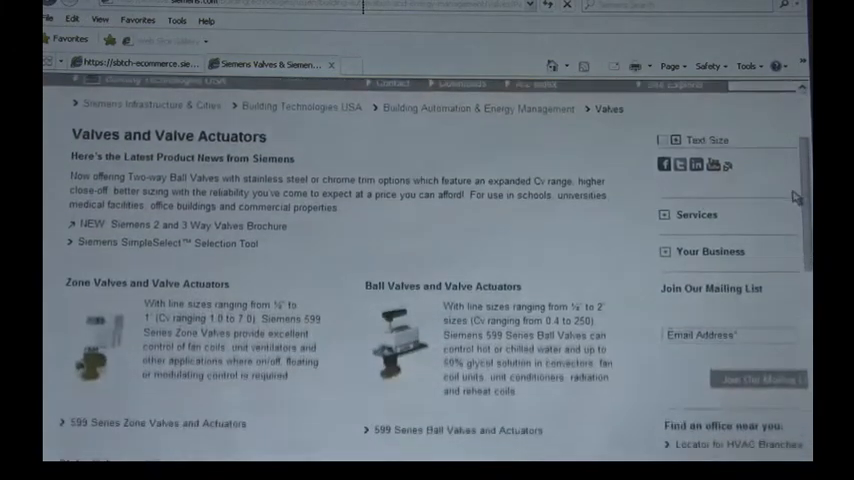
scroll(down, 3)
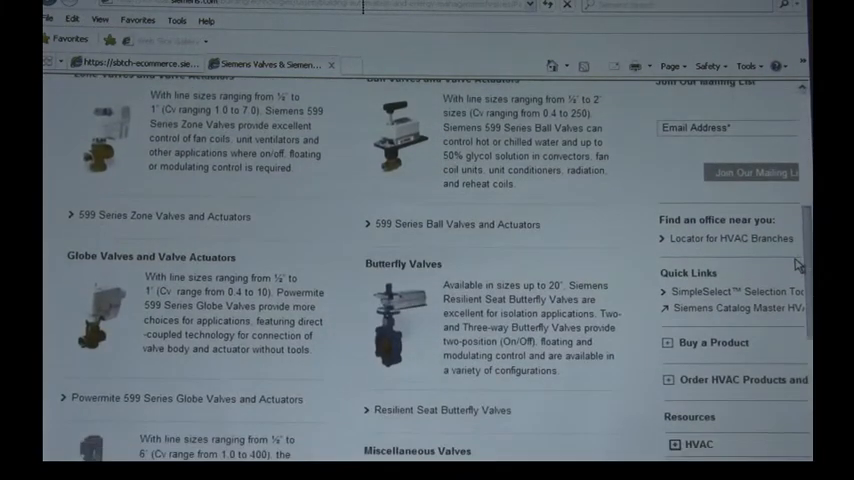
scroll(down, 3)
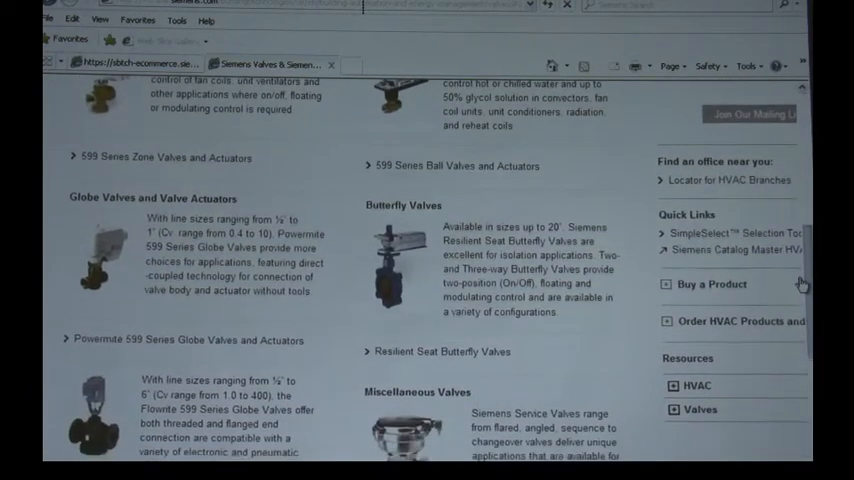
scroll(down, 3)
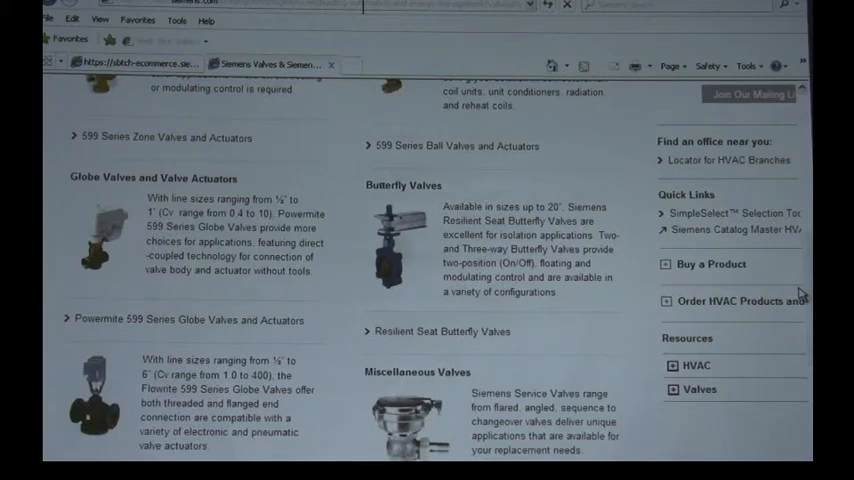
mouse_move(763, 226)
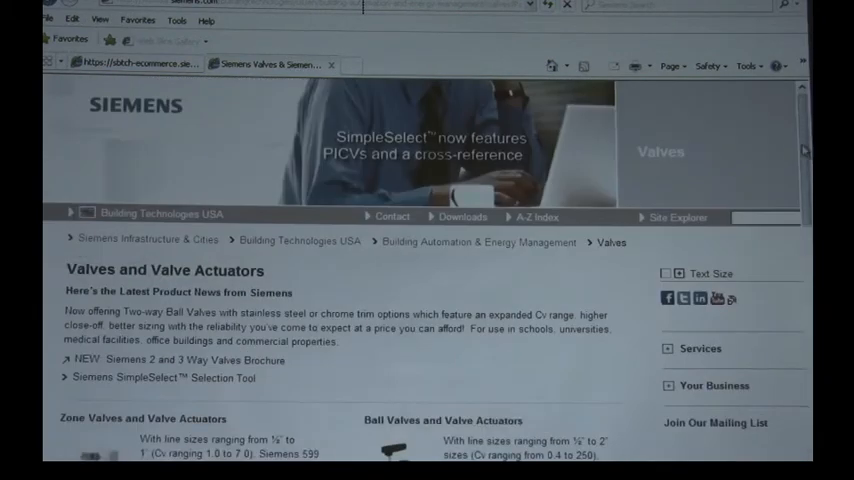
scroll(down, 3)
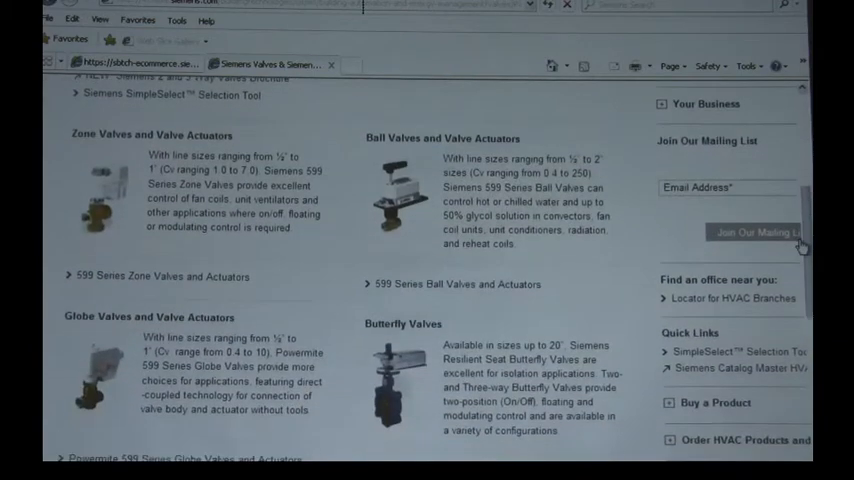
scroll(up, 3)
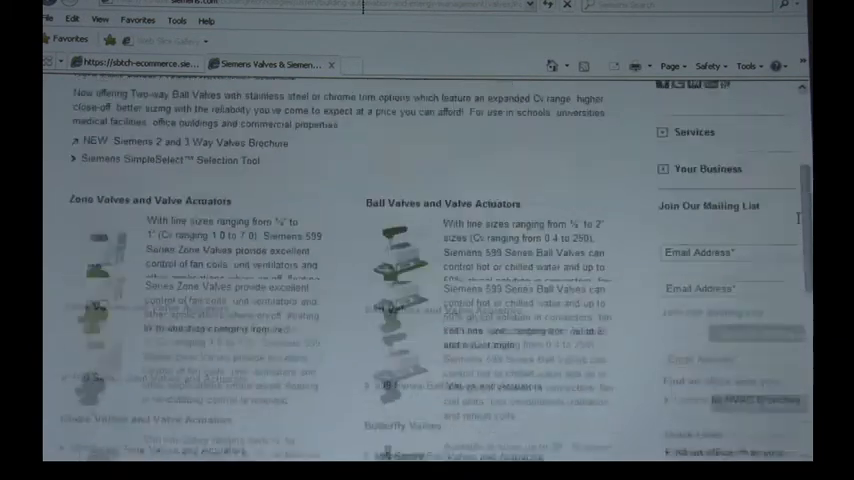
scroll(up, 3)
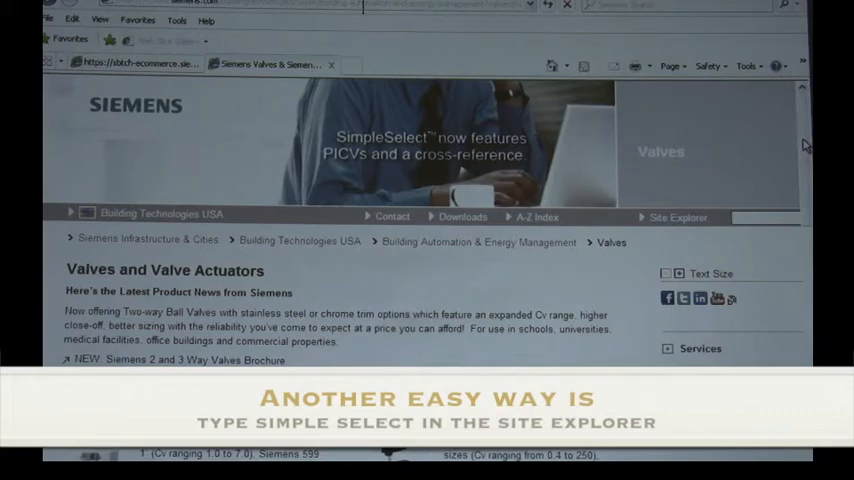
scroll(down, 3)
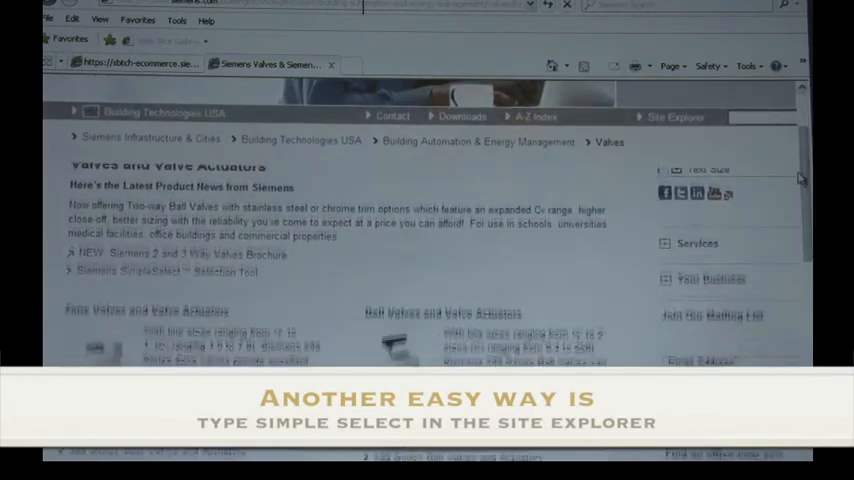
scroll(down, 3)
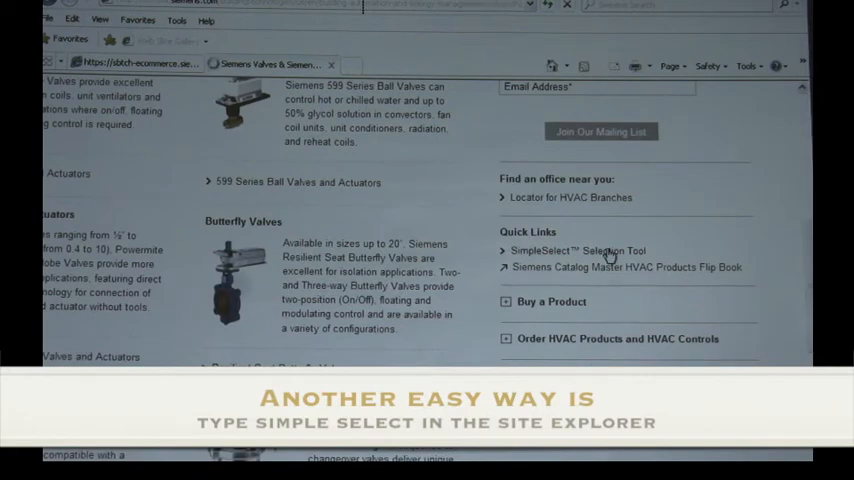
- Open the SimpleSelect Selection Tool and scroll through its welcome page
click(580, 251)
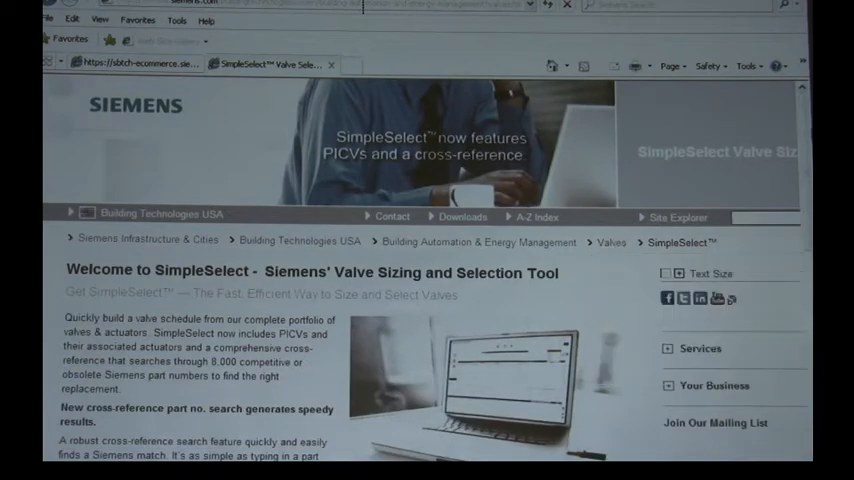
scroll(down, 3)
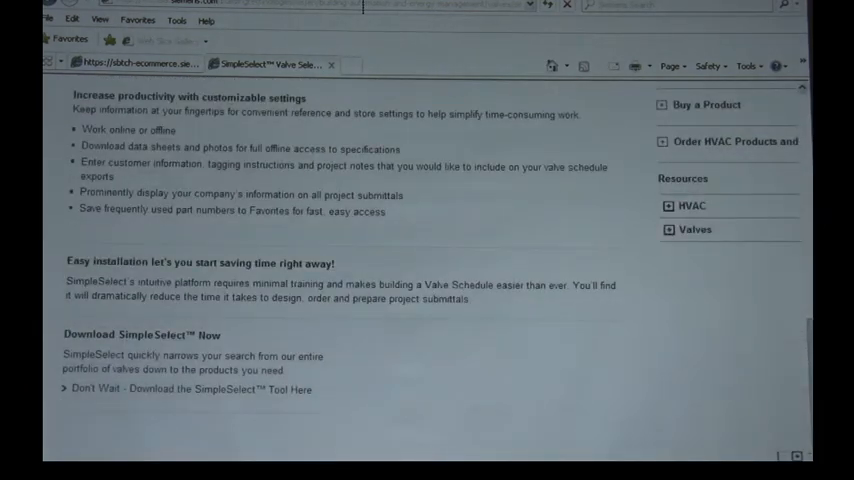
scroll(up, 3)
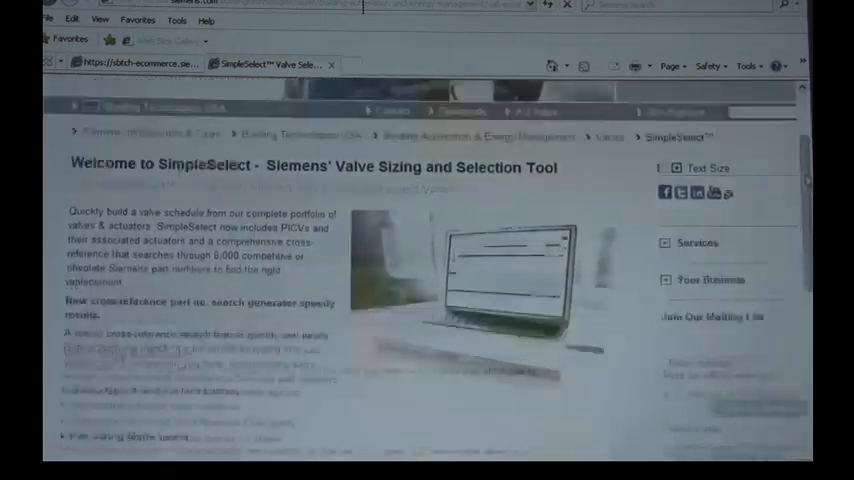
scroll(down, 3)
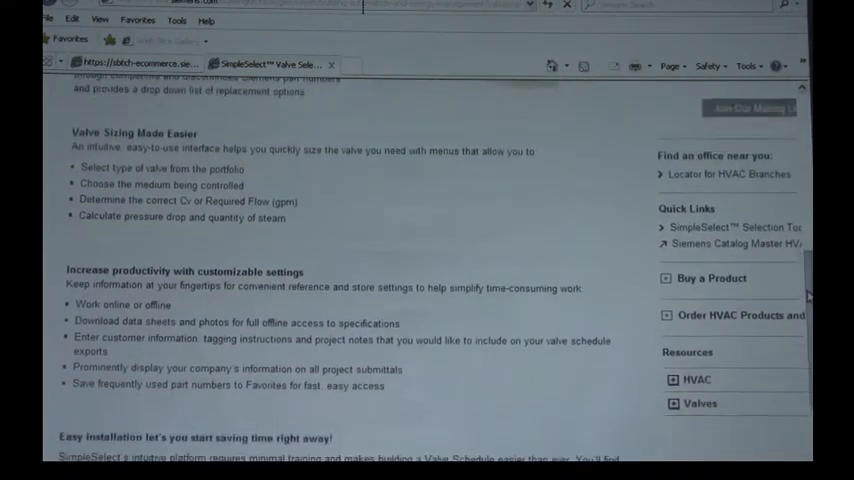
scroll(down, 3)
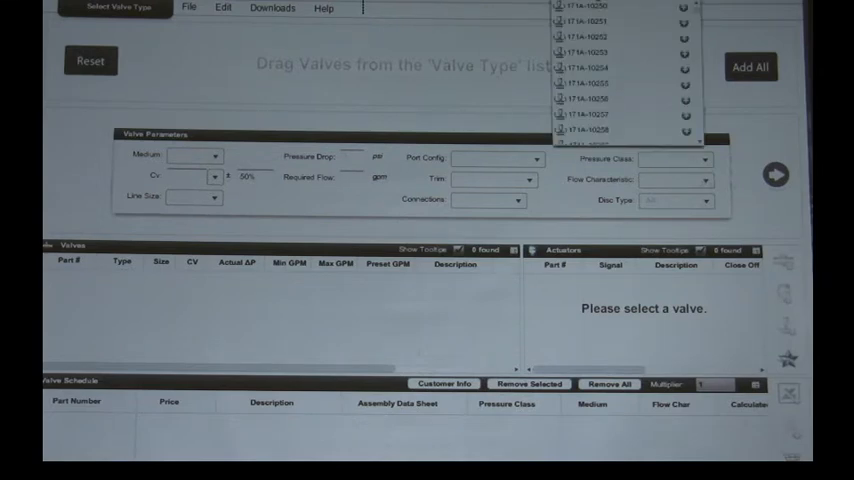
- Scroll the Valve Type part-number list down to the 274-series part numbers
scroll(down, 3)
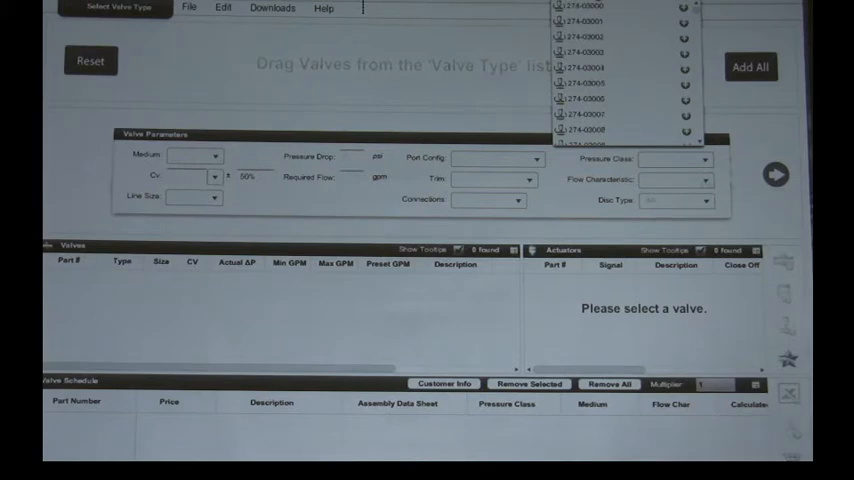
mouse_move(595, 10)
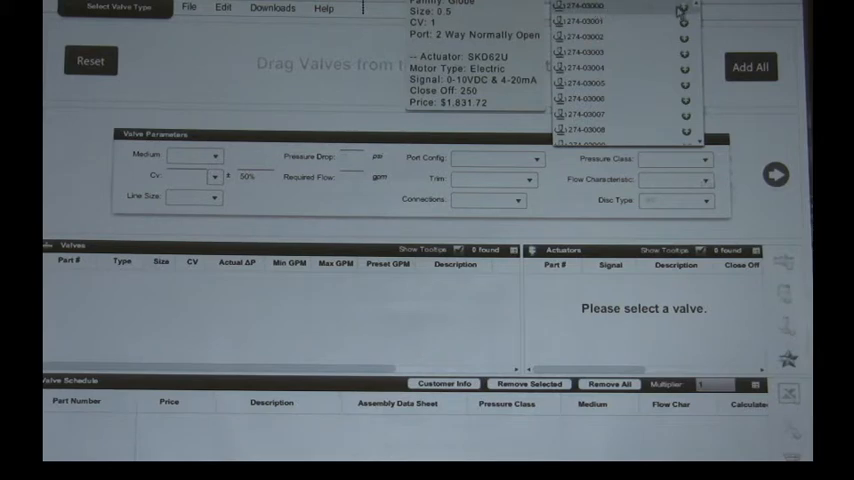
mouse_move(685, 13)
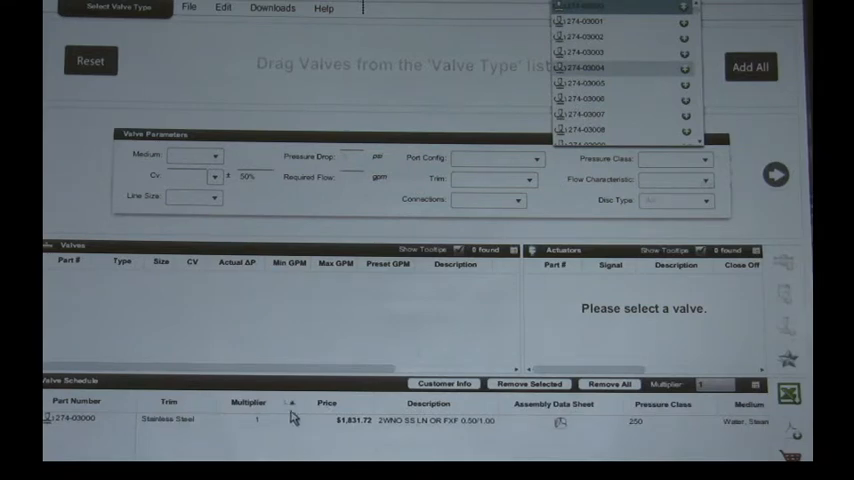
mouse_move(408, 415)
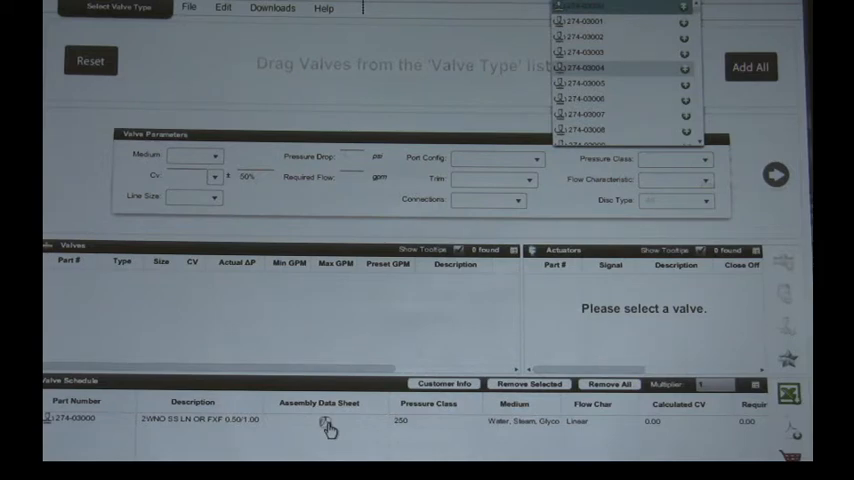
- Open the Technical Instructions for assembly 274-03000 from its Assembly Data Sheet menu
right_click(328, 419)
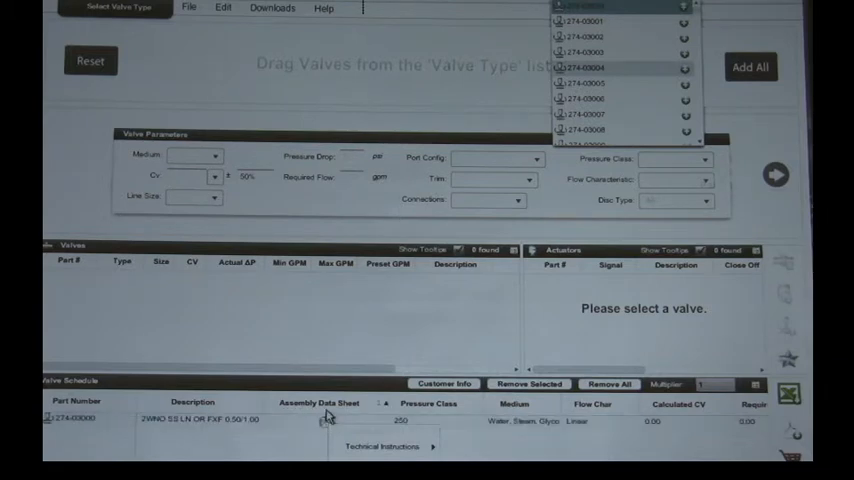
click(383, 446)
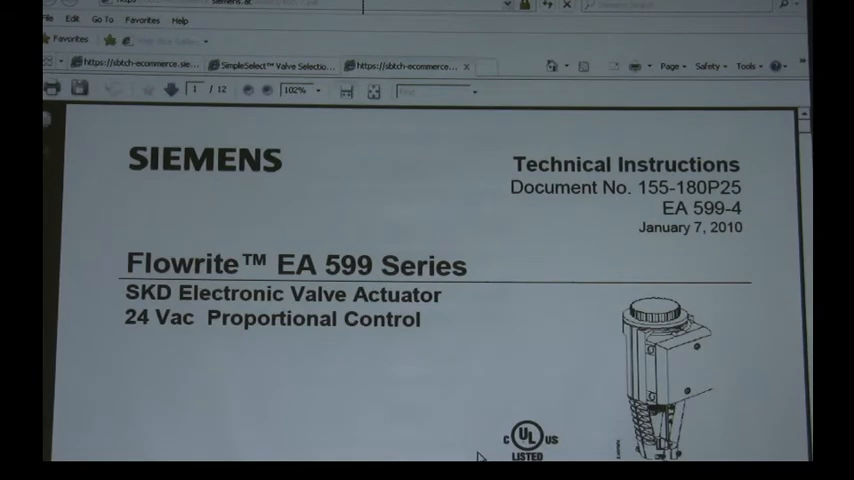
mouse_move(444, 342)
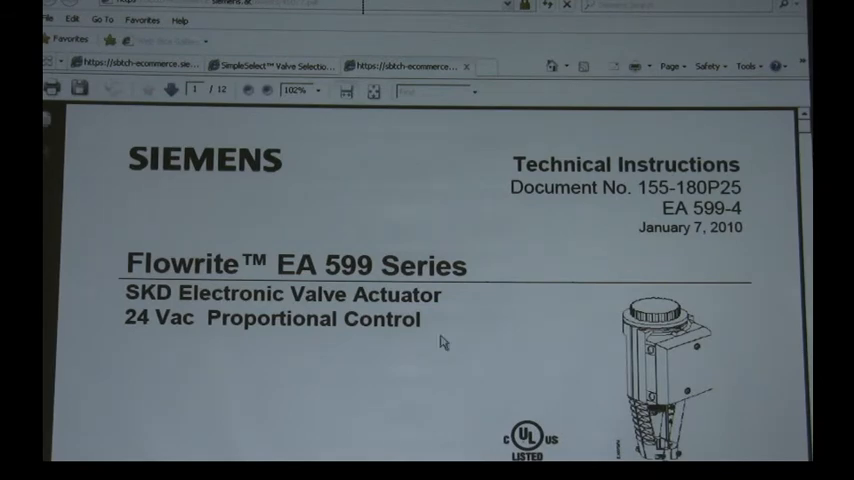
mouse_move(318, 87)
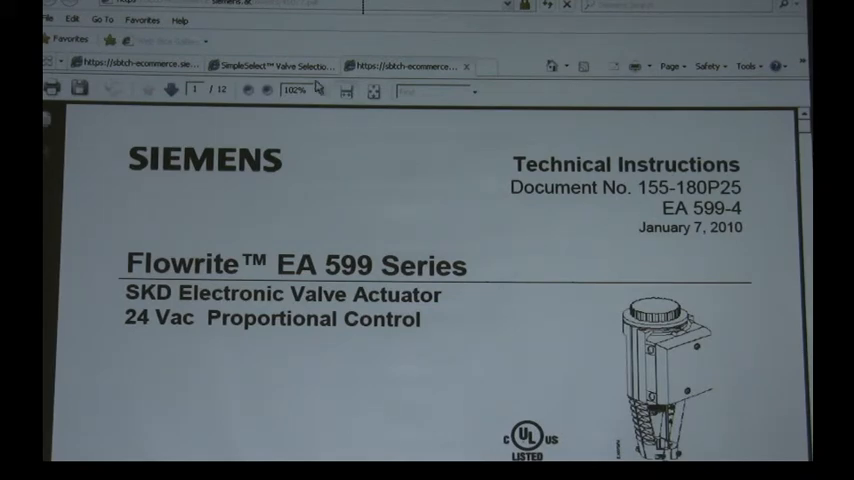
mouse_move(270, 66)
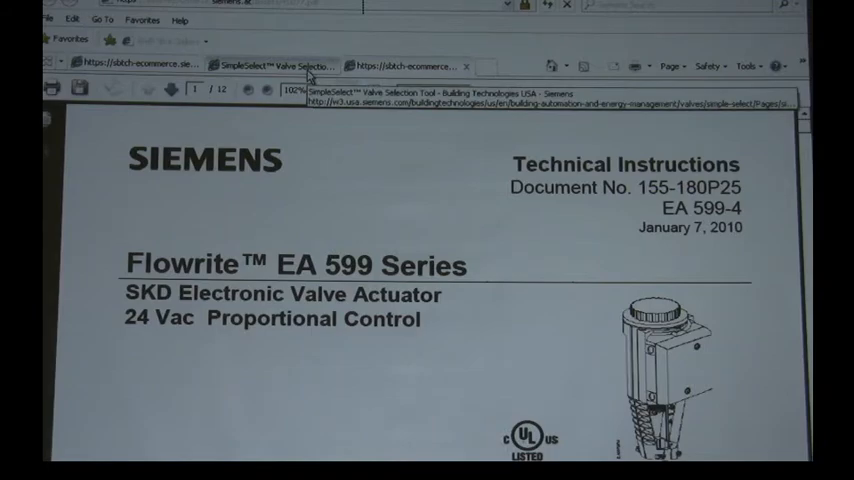
- Return to the SimpleSelect Valve Selection tab
click(270, 66)
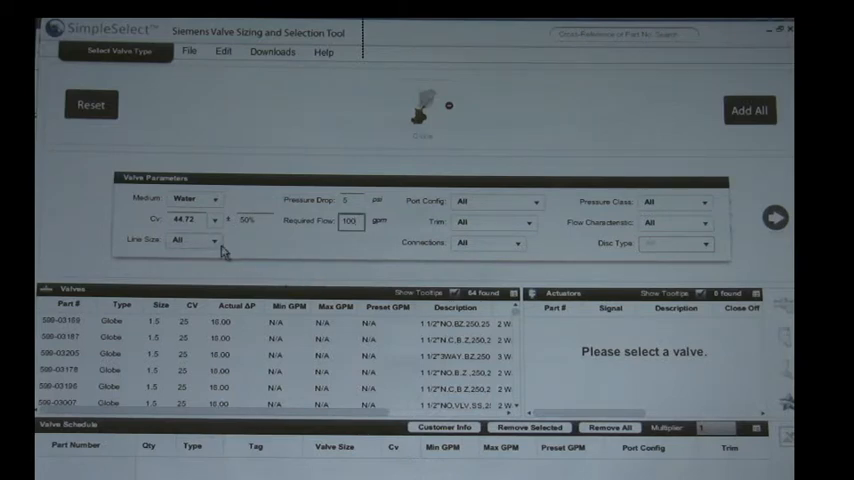
- Filter valves to a 1-1/2 inch line size with stainless steel trim
click(195, 240)
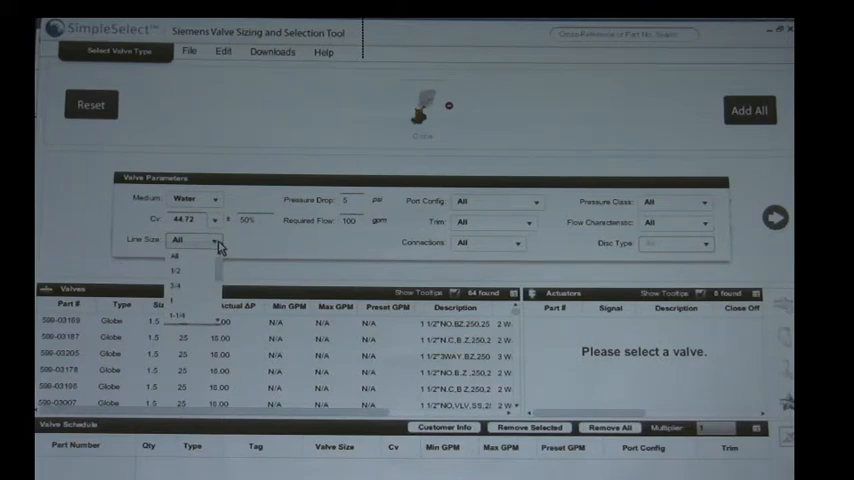
scroll(down, 3)
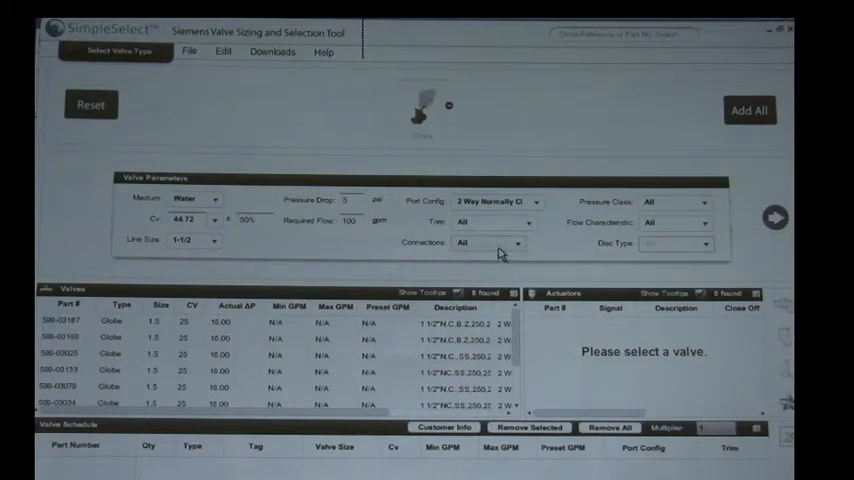
click(495, 222)
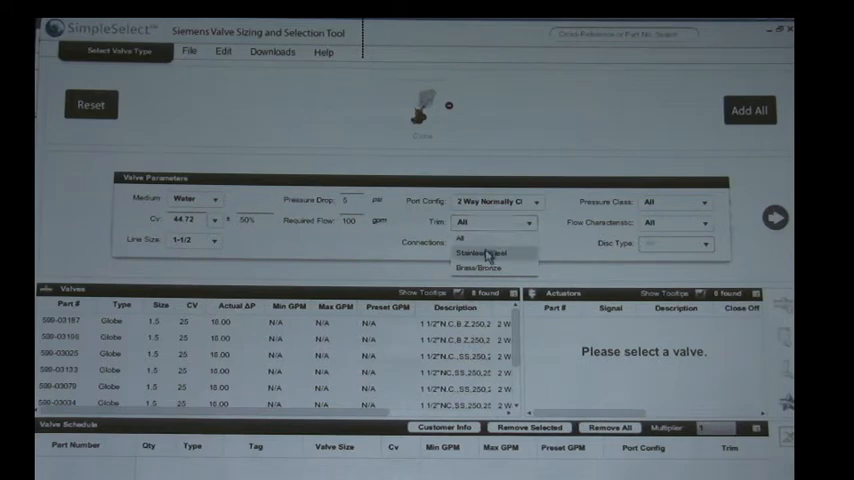
click(481, 252)
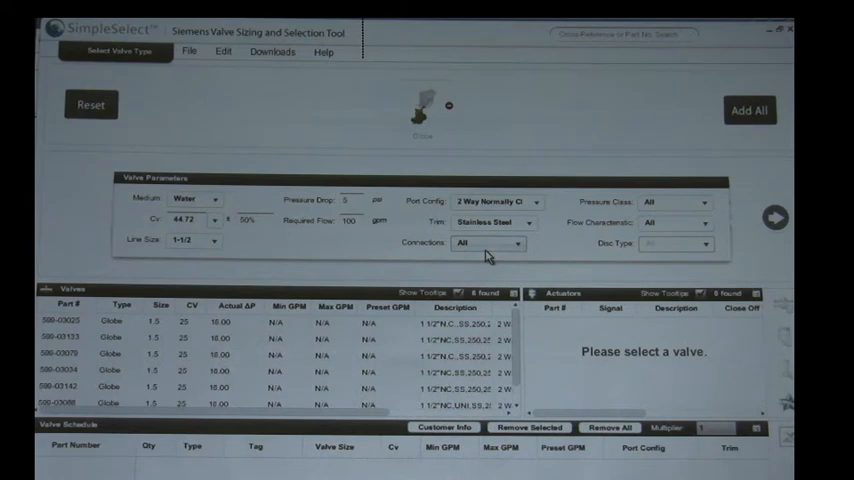
mouse_move(489, 250)
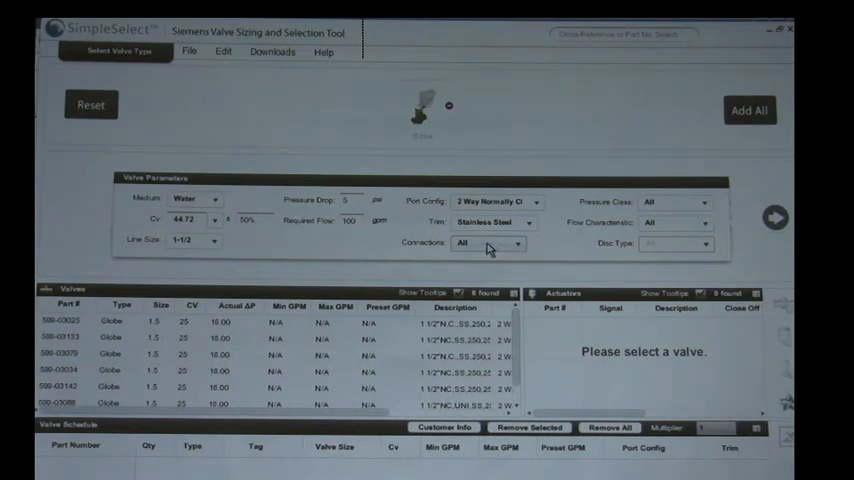
mouse_move(523, 363)
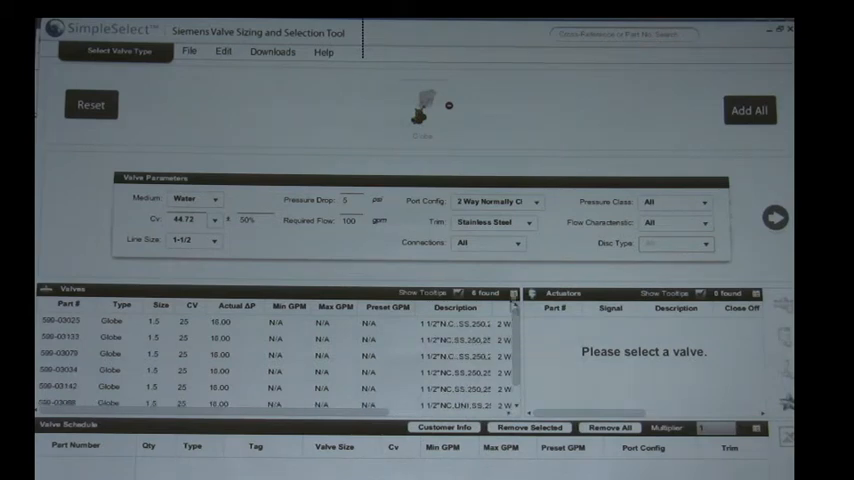
- Restrict valves to FxF connections and ANSI 250, then scroll the Valves table sideways
click(517, 243)
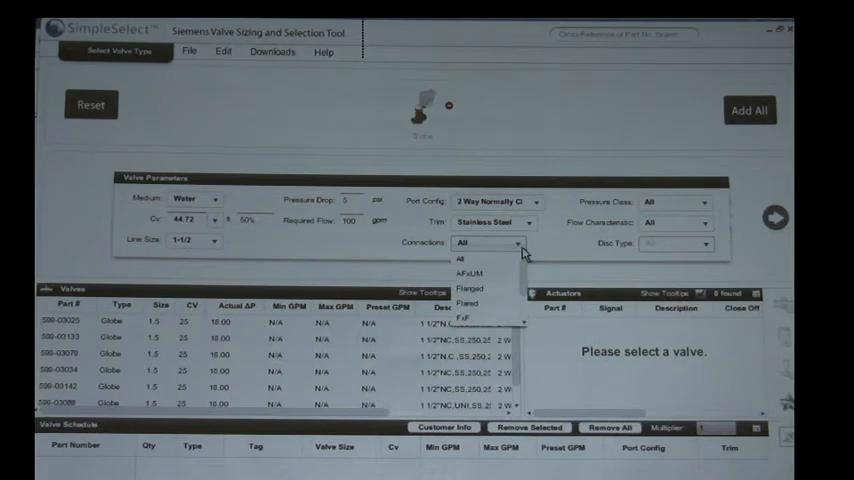
mouse_move(527, 280)
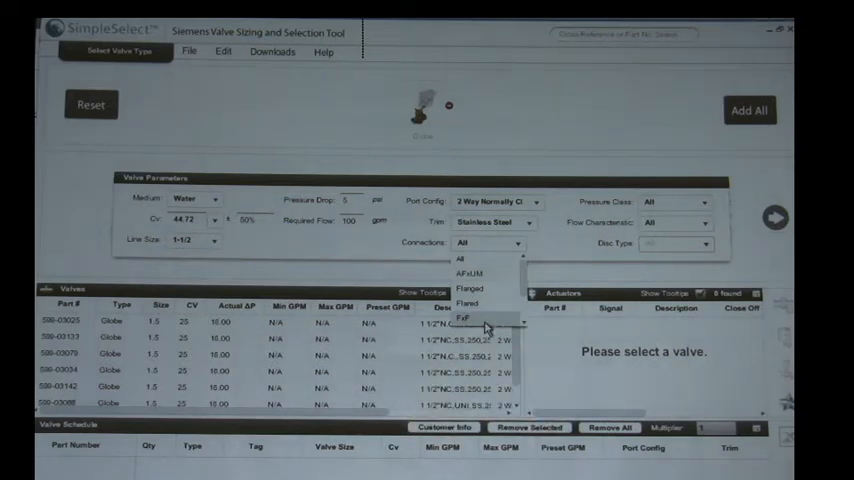
click(465, 318)
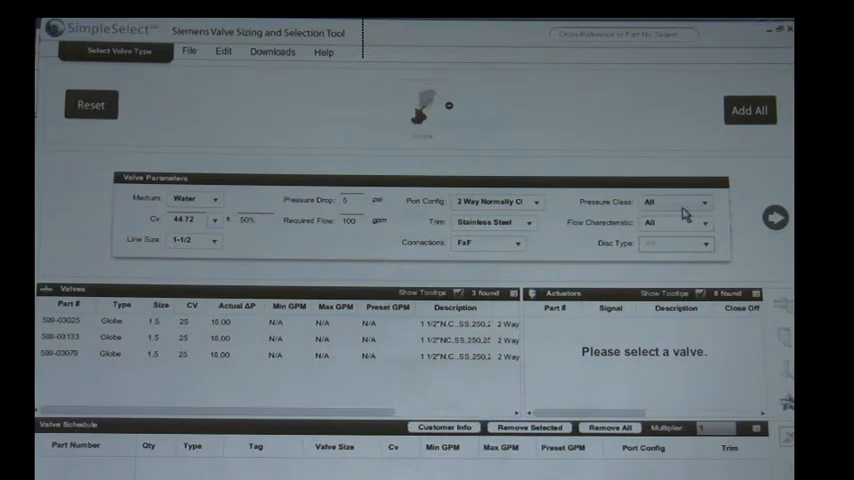
click(705, 244)
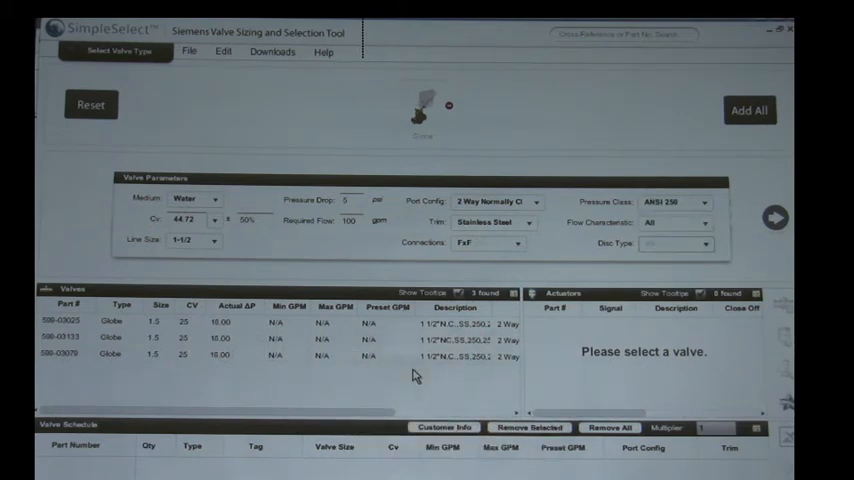
click(703, 222)
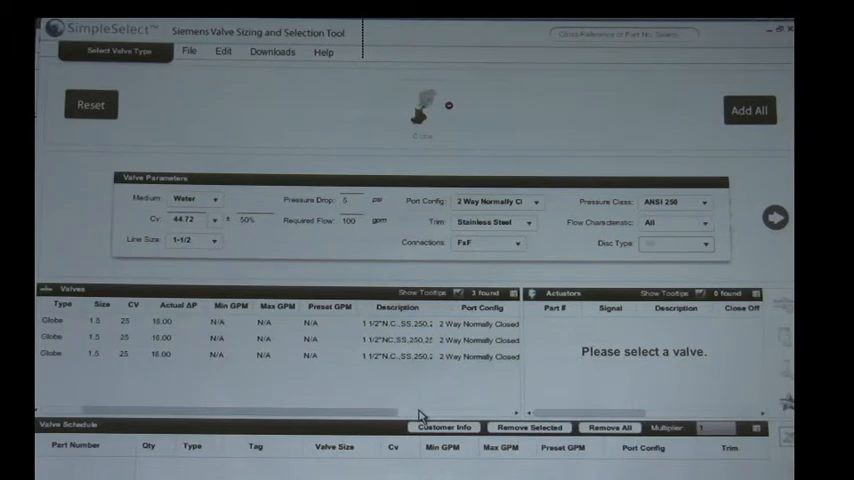
scroll(right, 3)
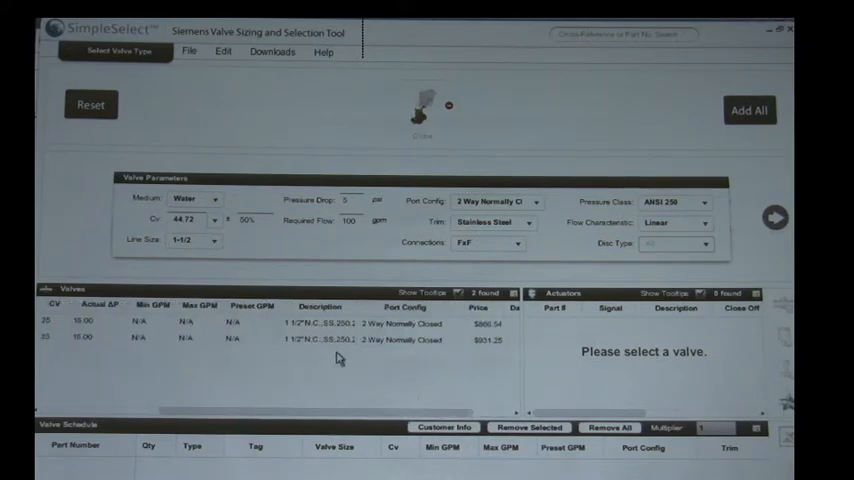
mouse_move(337, 330)
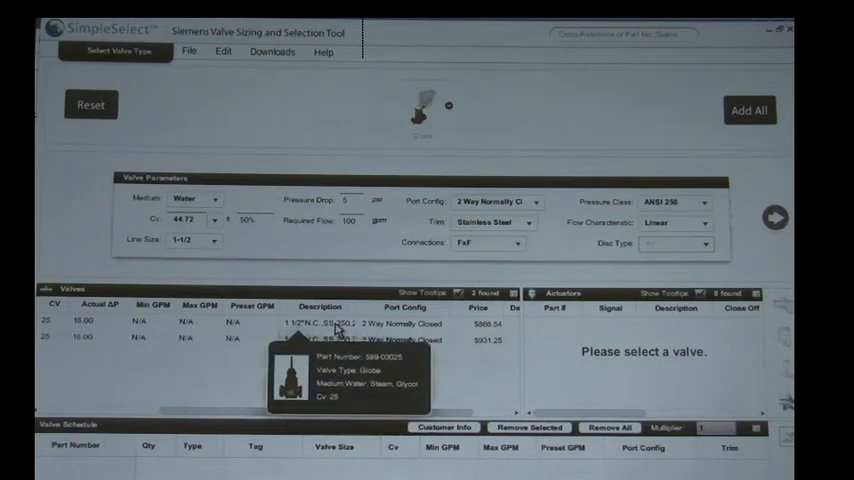
mouse_move(332, 340)
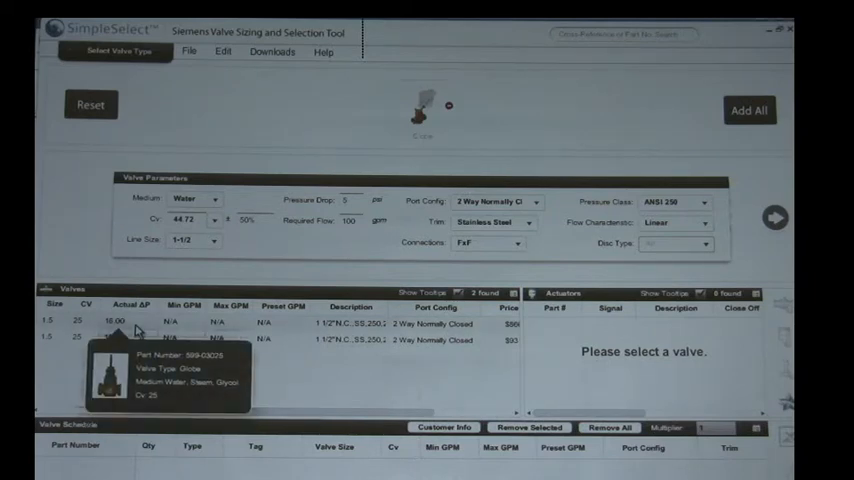
- Select the first valve row to list its 11 compatible actuators
click(130, 322)
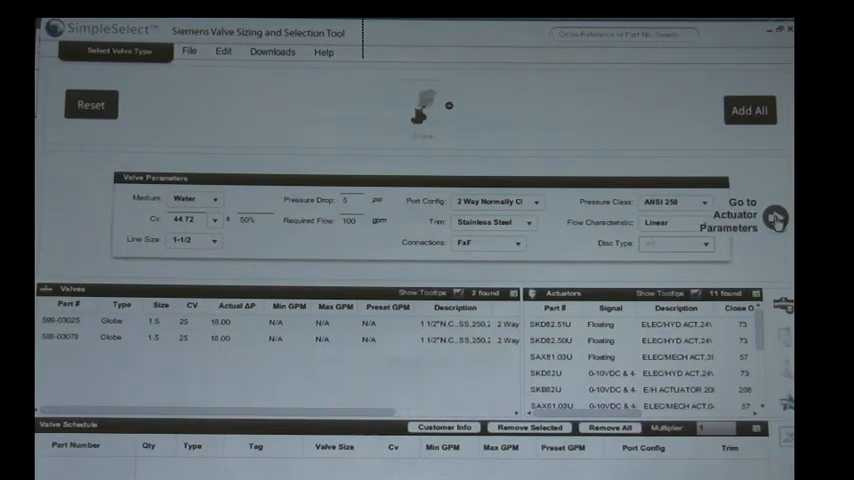
- Filter actuators to electric, 0-10V control, 24V supply, and select a matching actuator
click(775, 218)
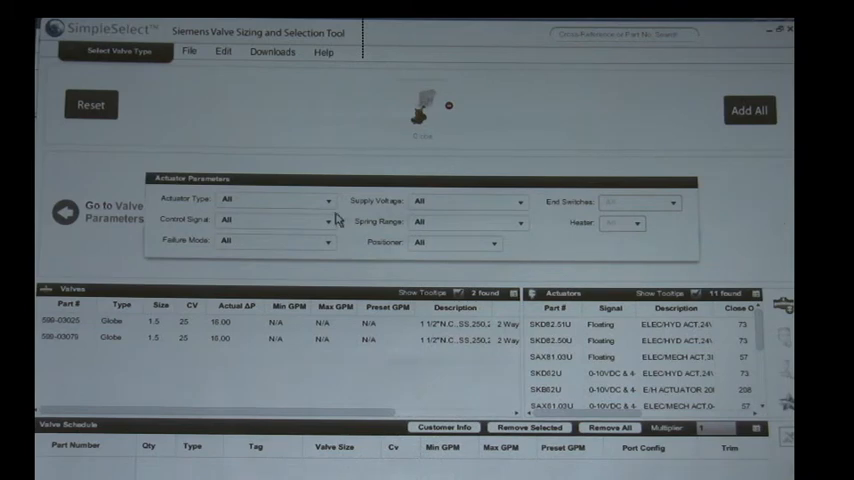
click(277, 199)
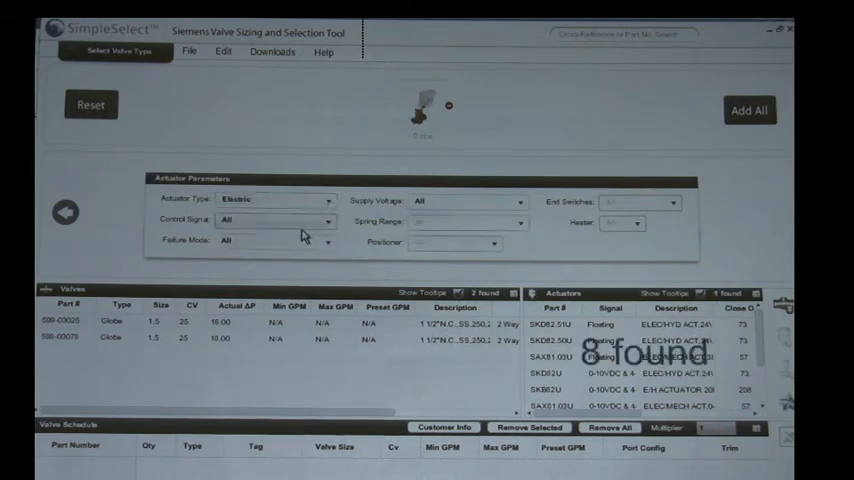
click(276, 220)
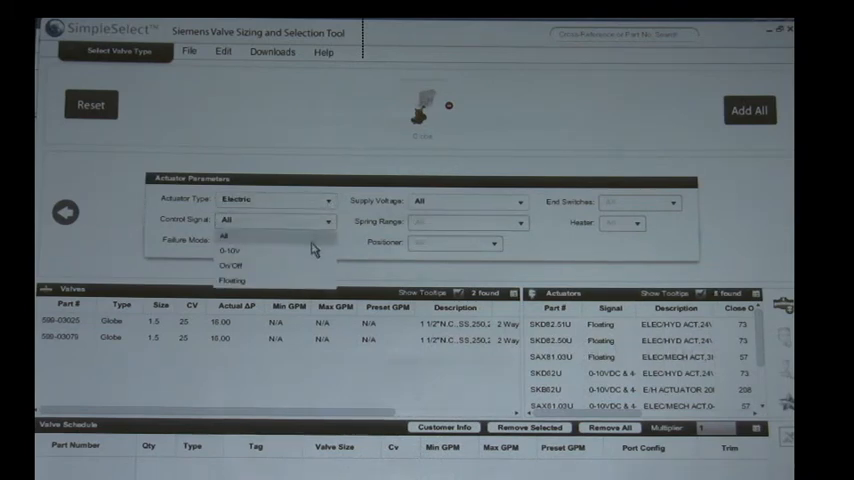
click(230, 250)
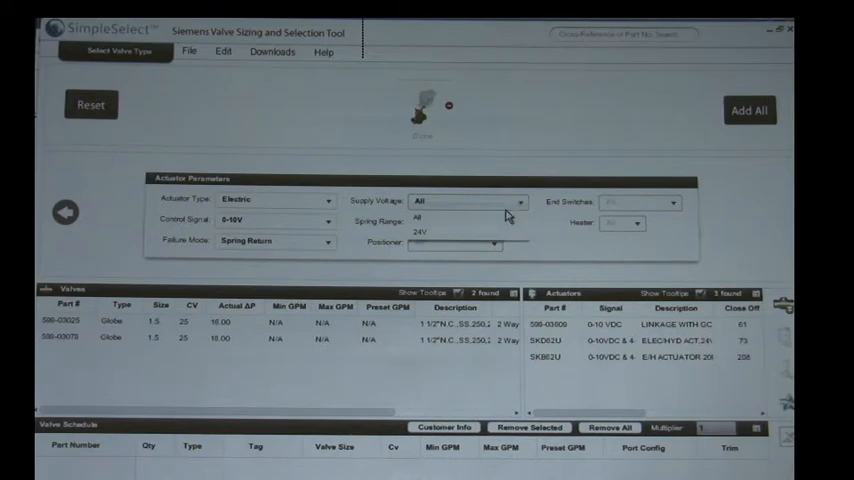
click(420, 231)
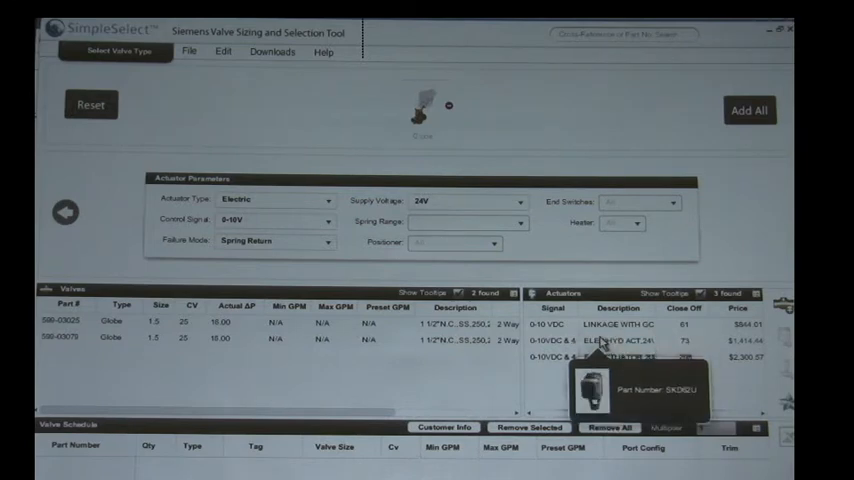
click(620, 341)
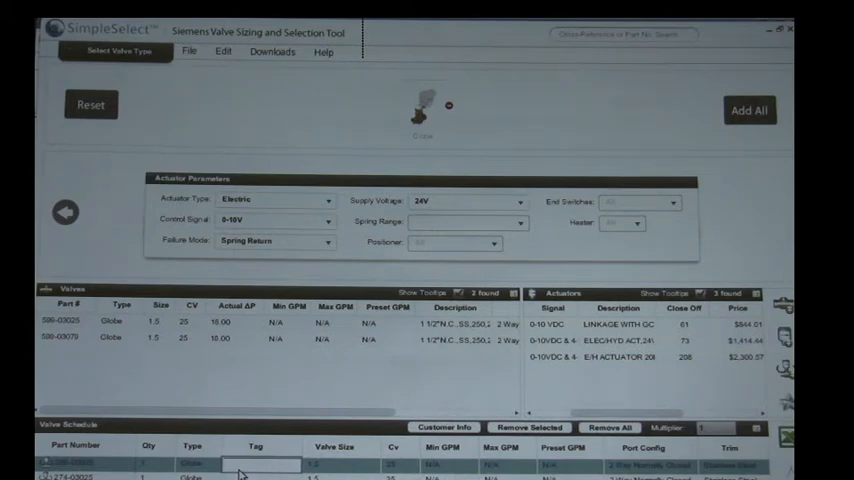
- Tag the globe valve assembly in the schedule as 'AHU 1'
text(AH)
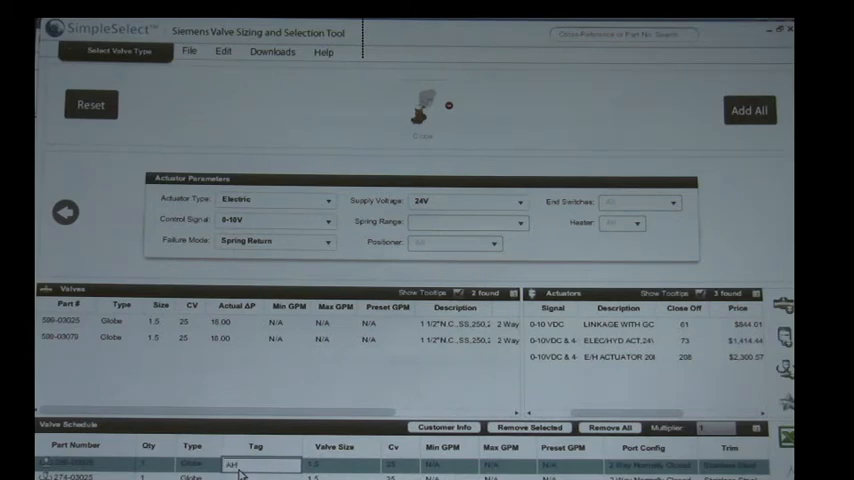
text(AHU 1)
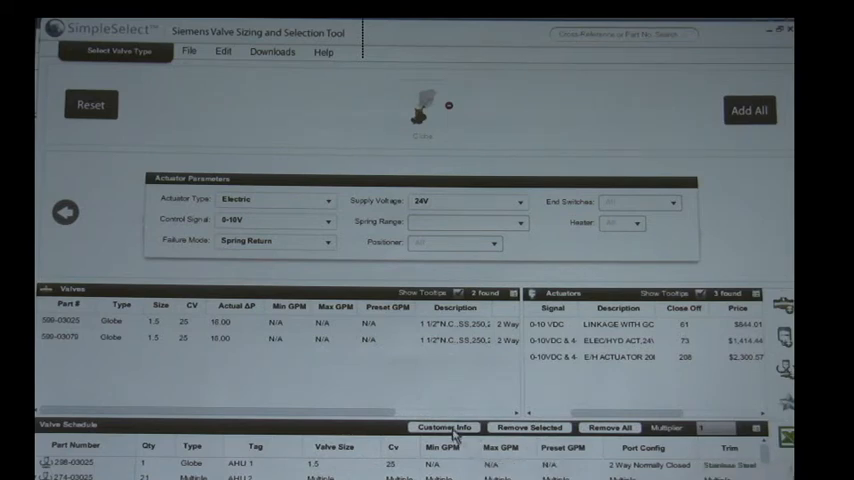
- Enter the Benton Project customer details in the Customer Info form and preview the schedule
click(444, 427)
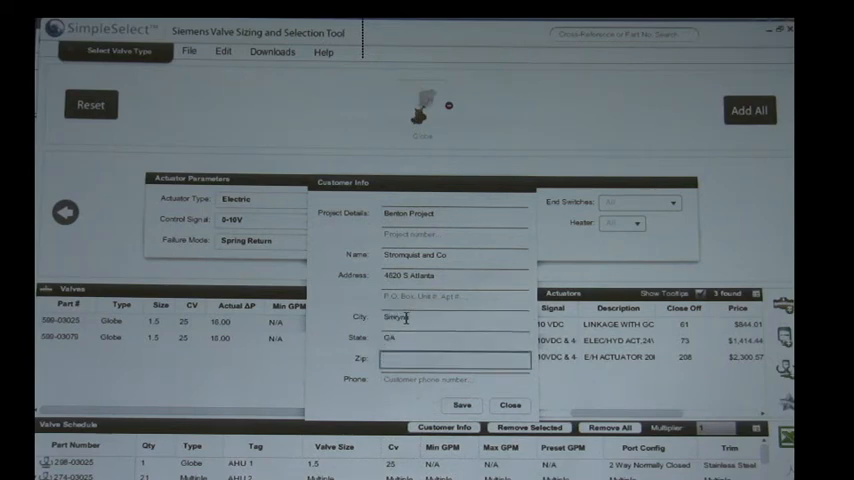
text(4)
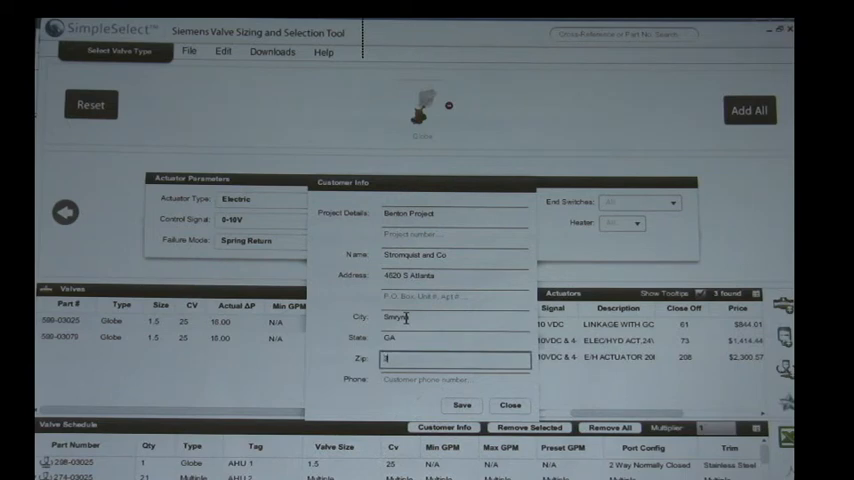
text(30)
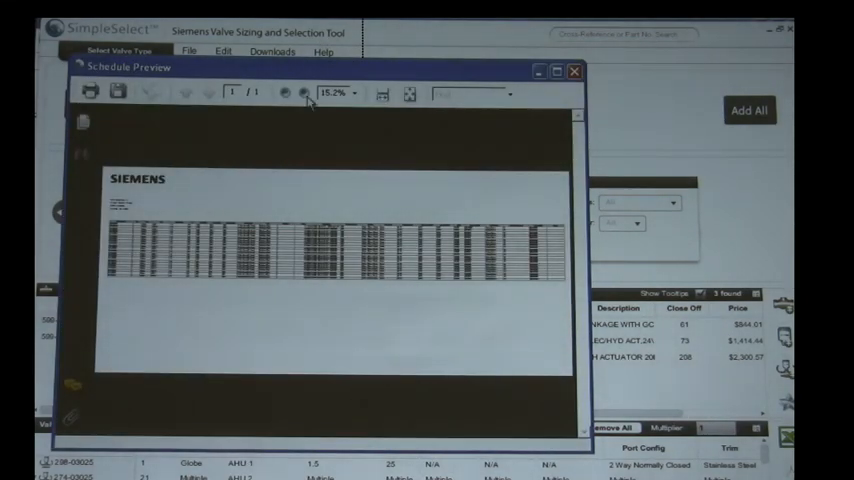
- Zoom the Schedule Preview to read the Benton Project header, then close it
click(301, 92)
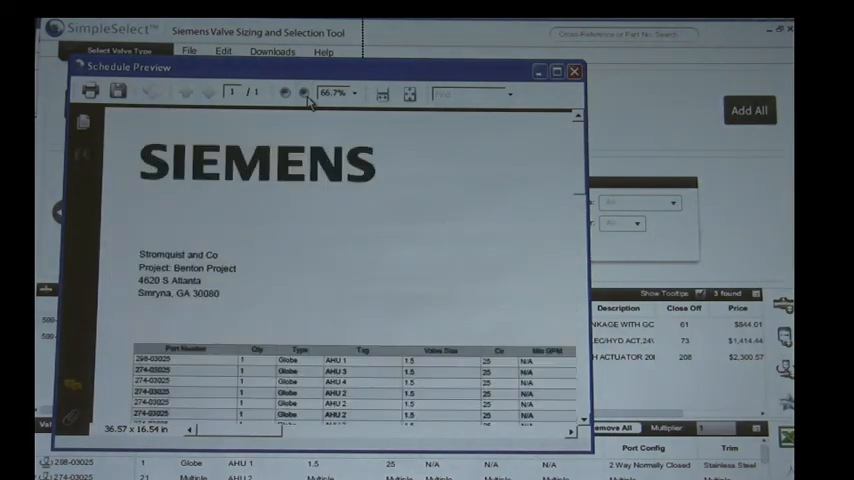
click(303, 92)
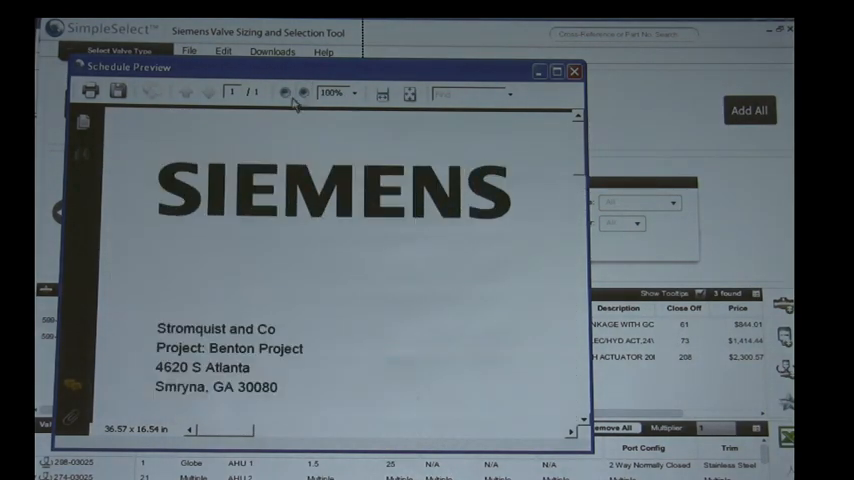
click(284, 92)
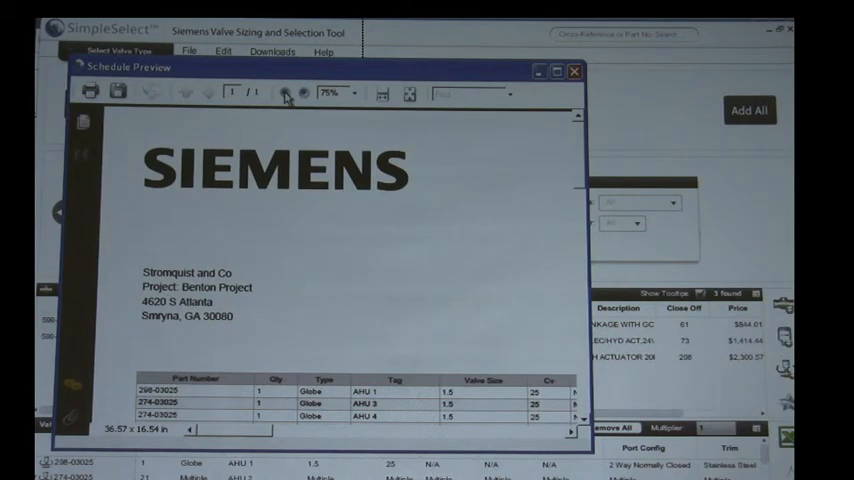
click(575, 70)
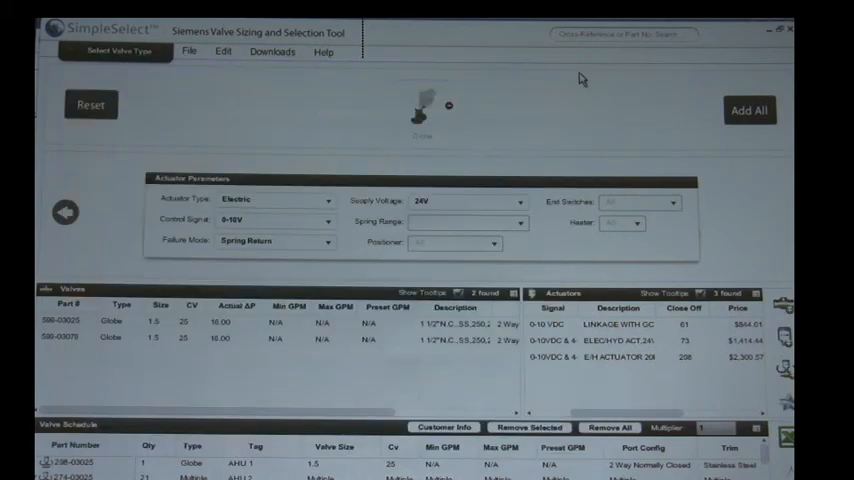
mouse_move(378, 442)
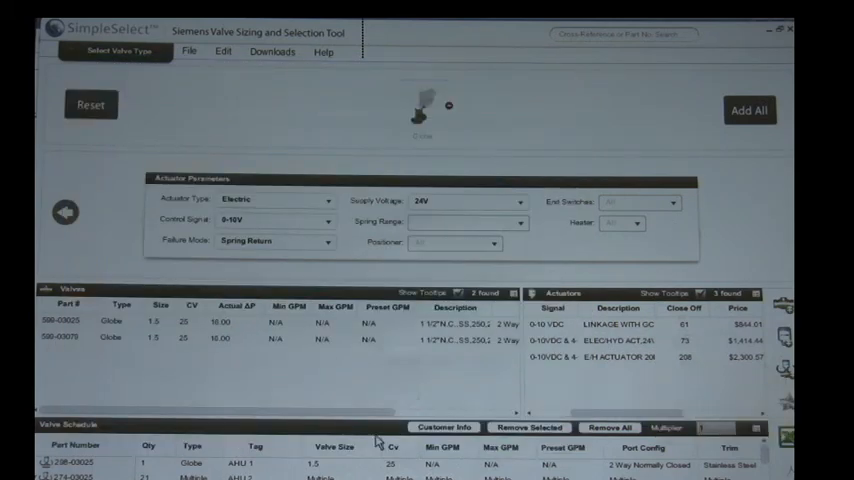
- Uncheck Tag and the GPM columns in the Valve Schedule column chooser
click(80, 445)
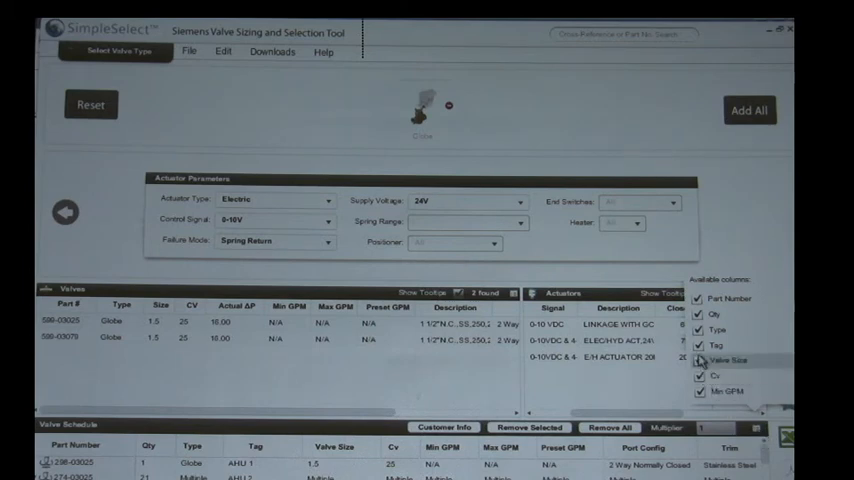
click(699, 345)
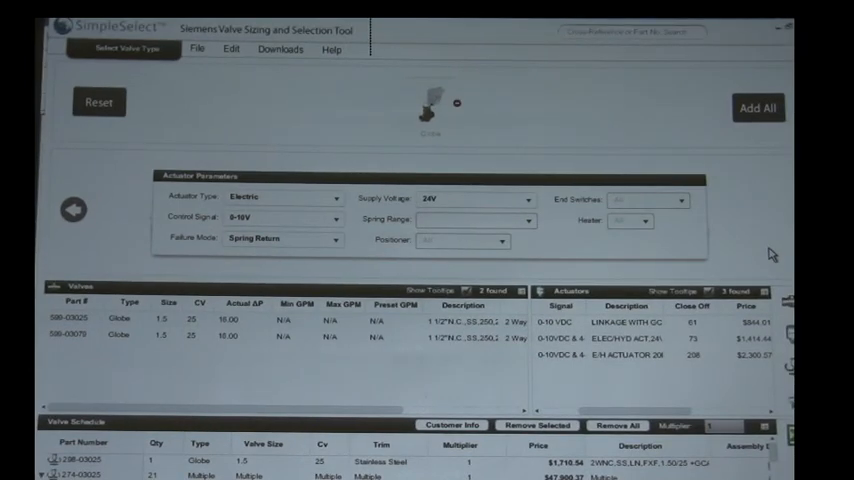
mouse_move(618, 378)
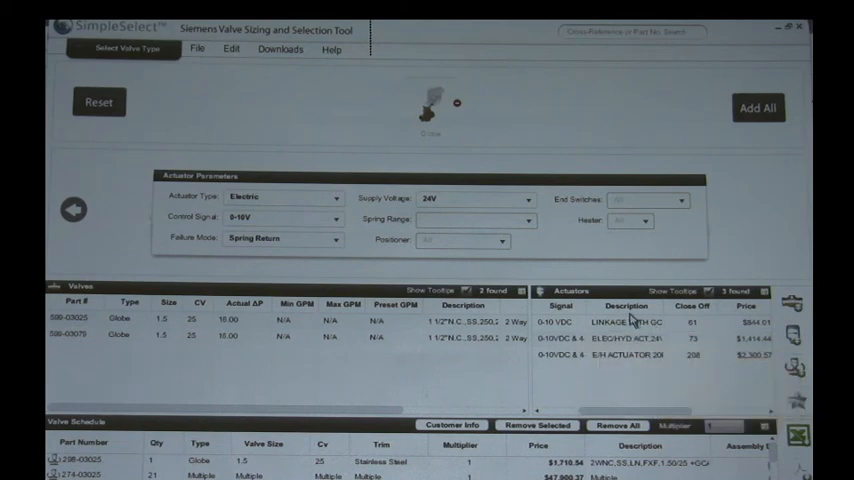
mouse_move(627, 322)
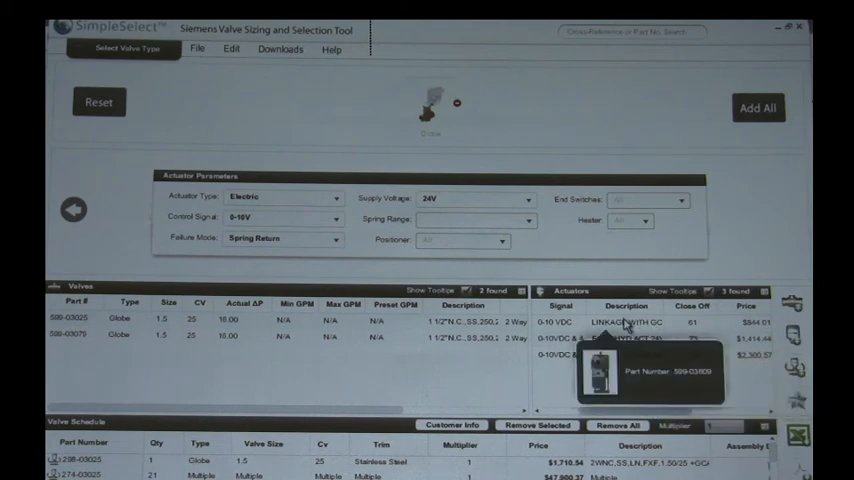